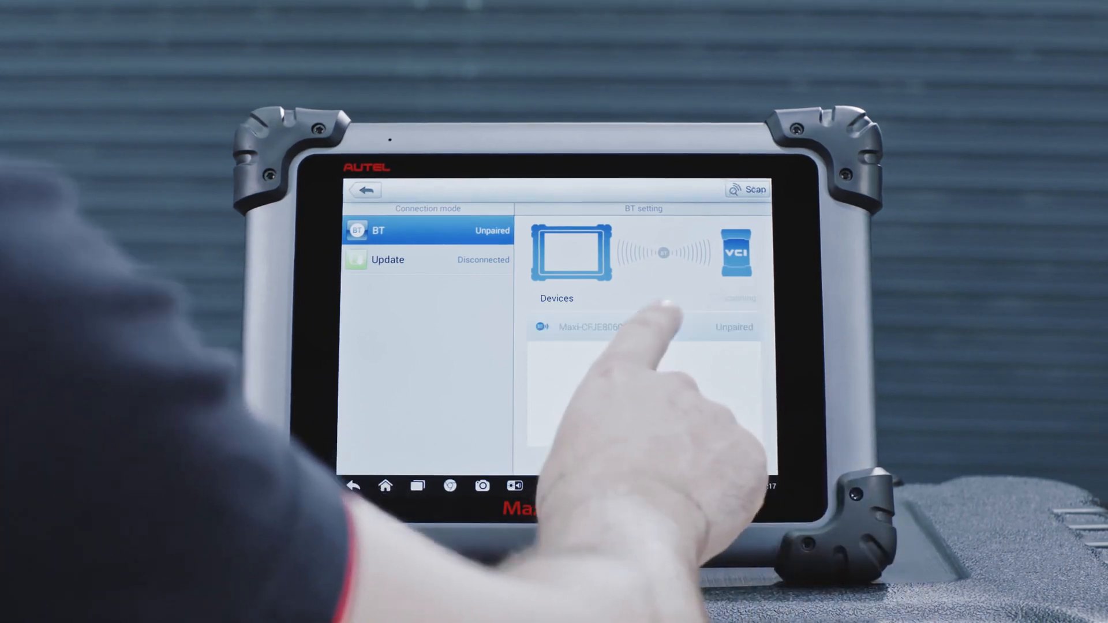
Pair the VCI over Bluetooth, start Stand-alone Diagnosis and accept the auto-detected VW profile
click(623, 327)
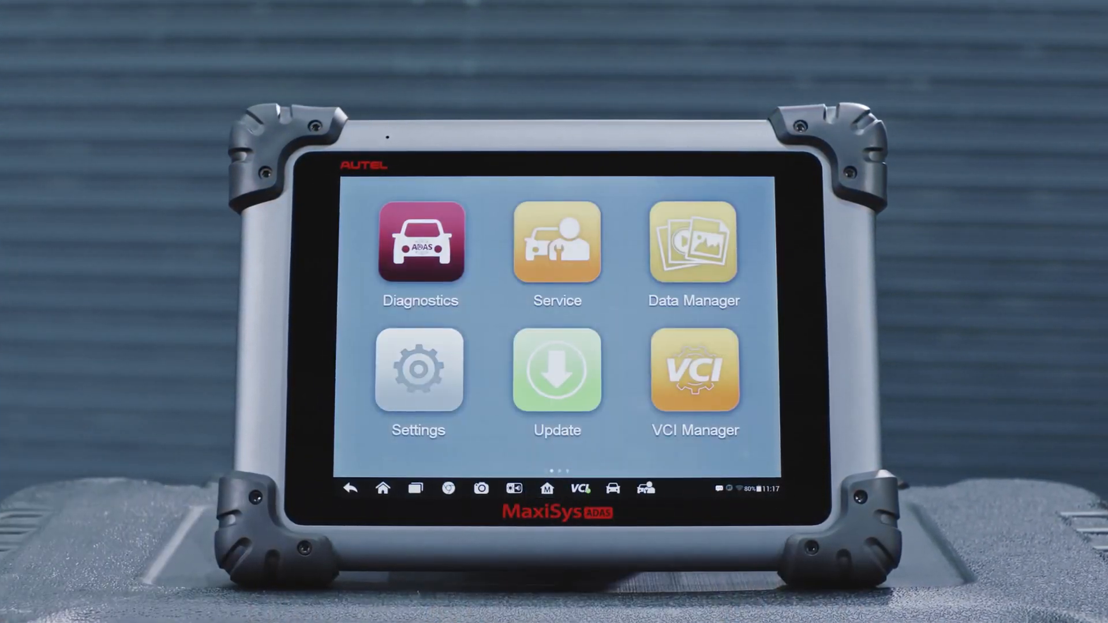
click(420, 243)
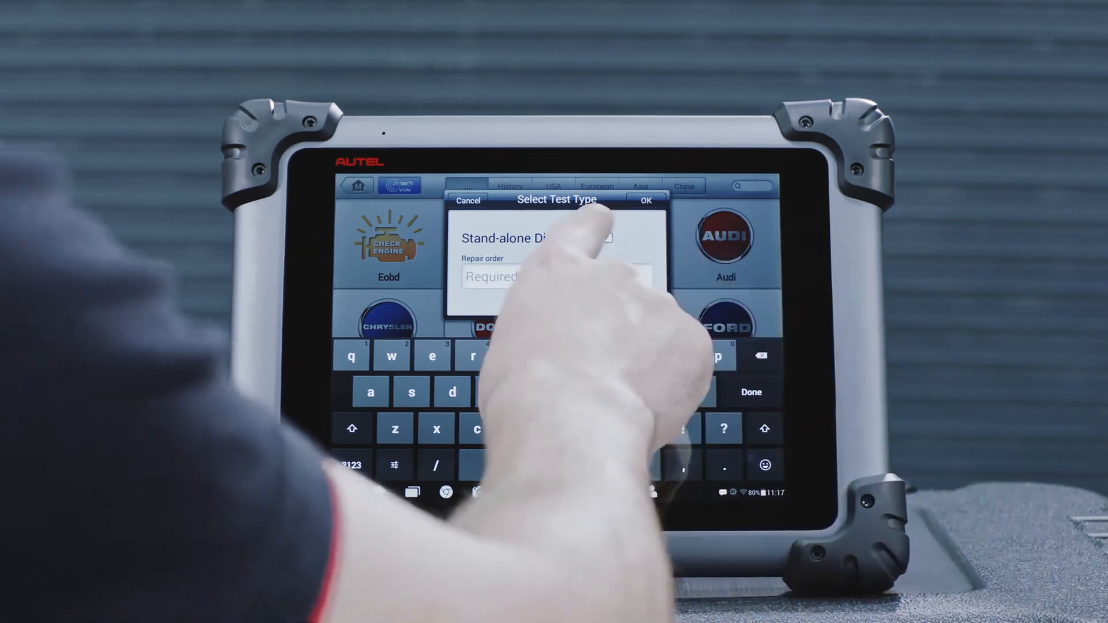
click(645, 201)
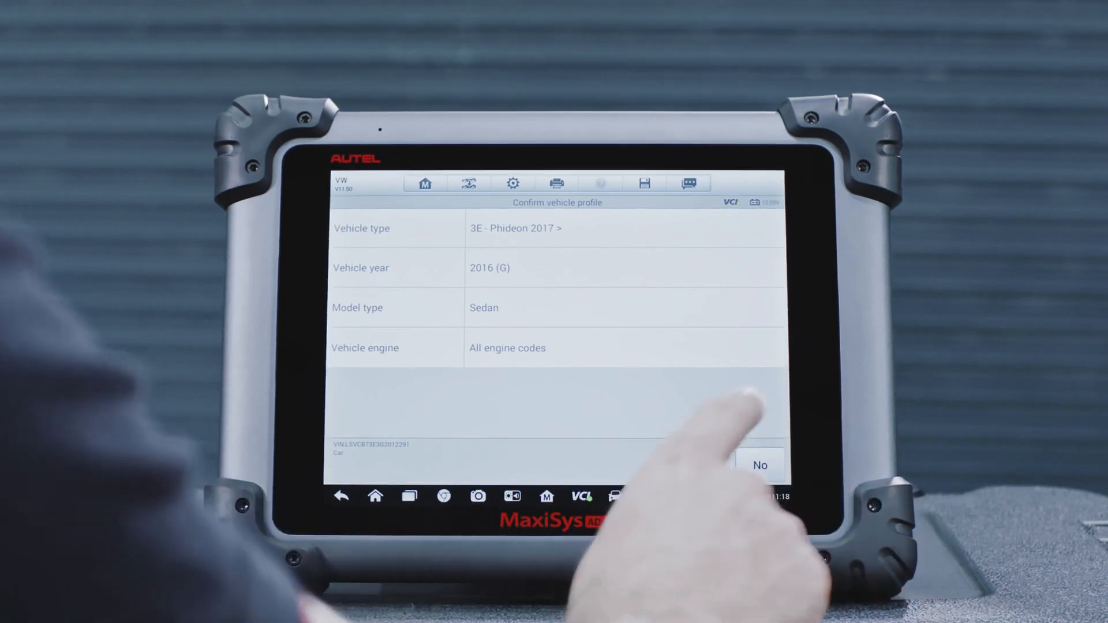
click(762, 463)
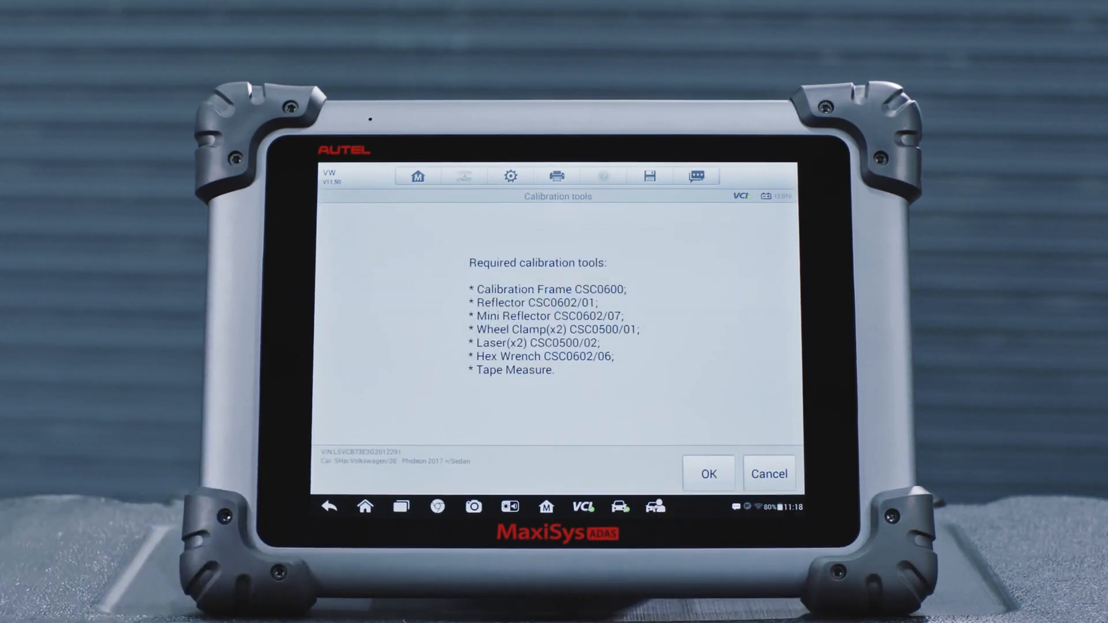
Acknowledge the calibration tools list, night-vision note and vehicle preparation checklist
click(708, 473)
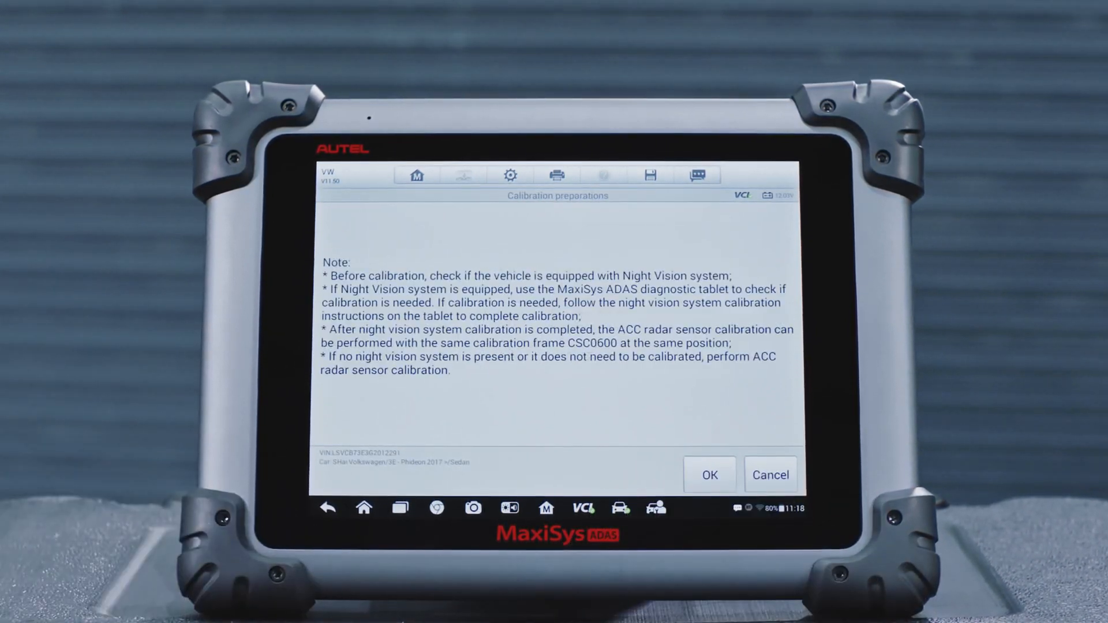
click(711, 475)
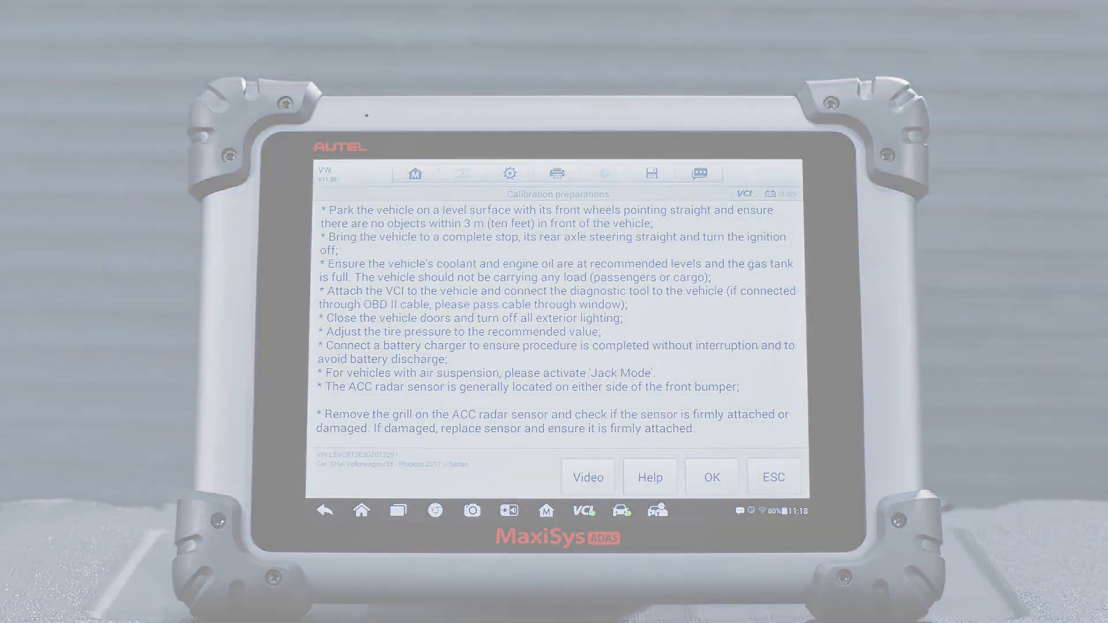
click(711, 477)
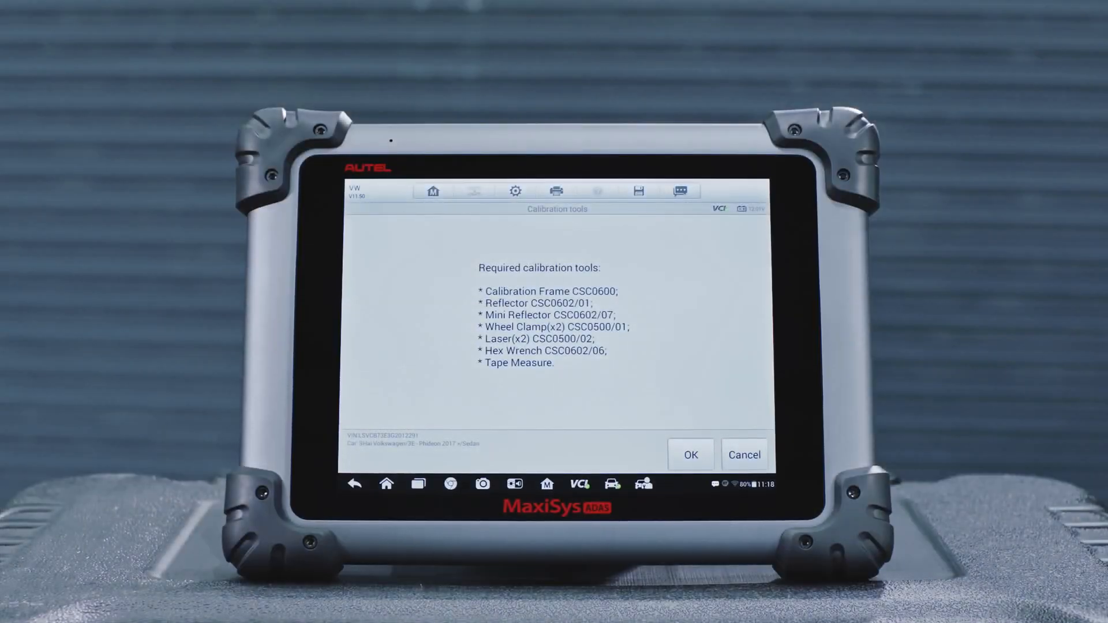
Confirm the tools list, the left radar sensor adjustment and the 12V voltage reminder
click(691, 454)
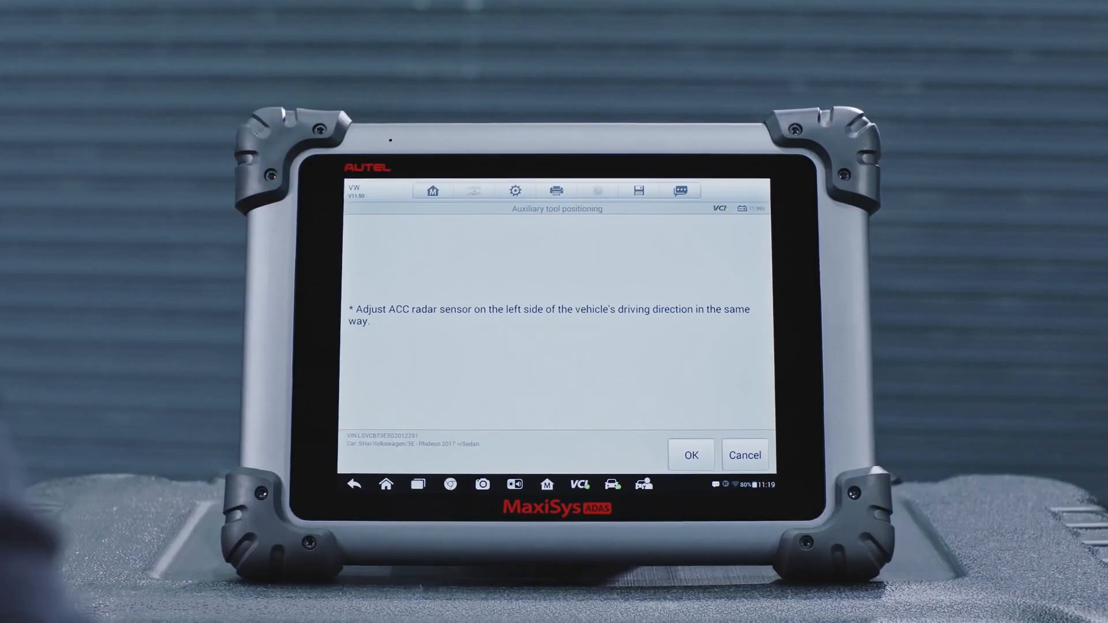
click(691, 454)
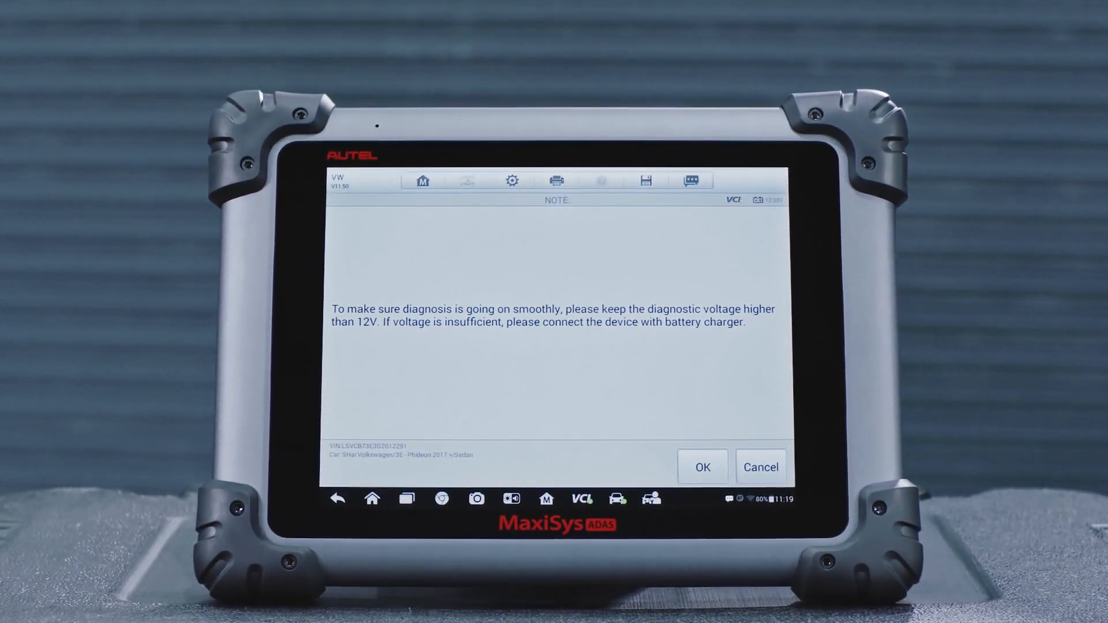
click(702, 466)
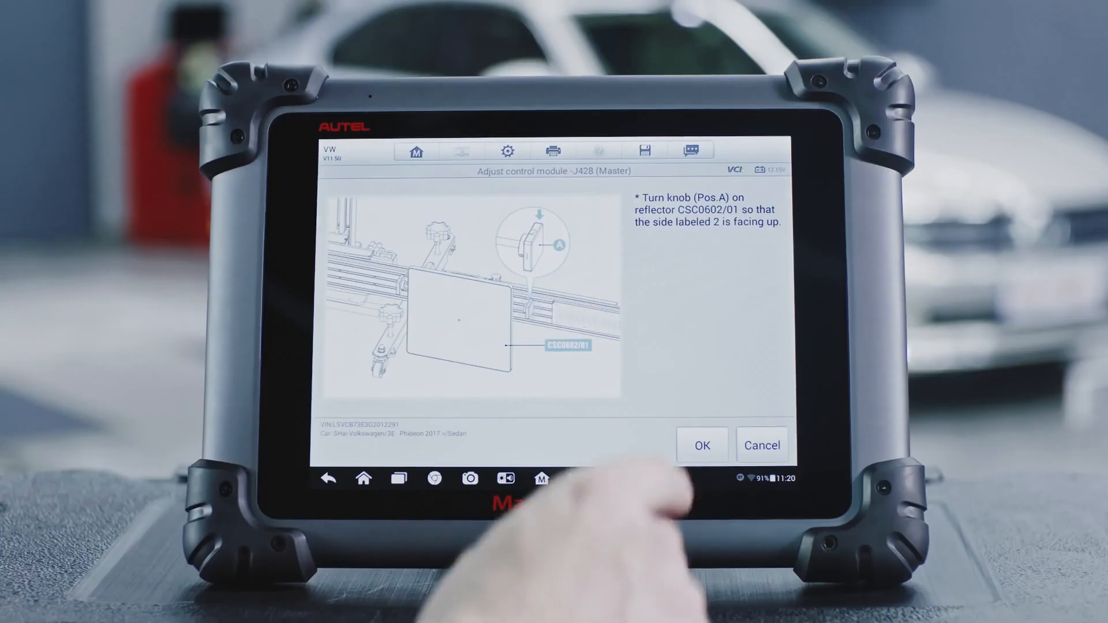
Confirm the J428 reflector is set with side 2, then side 3, facing up
click(702, 445)
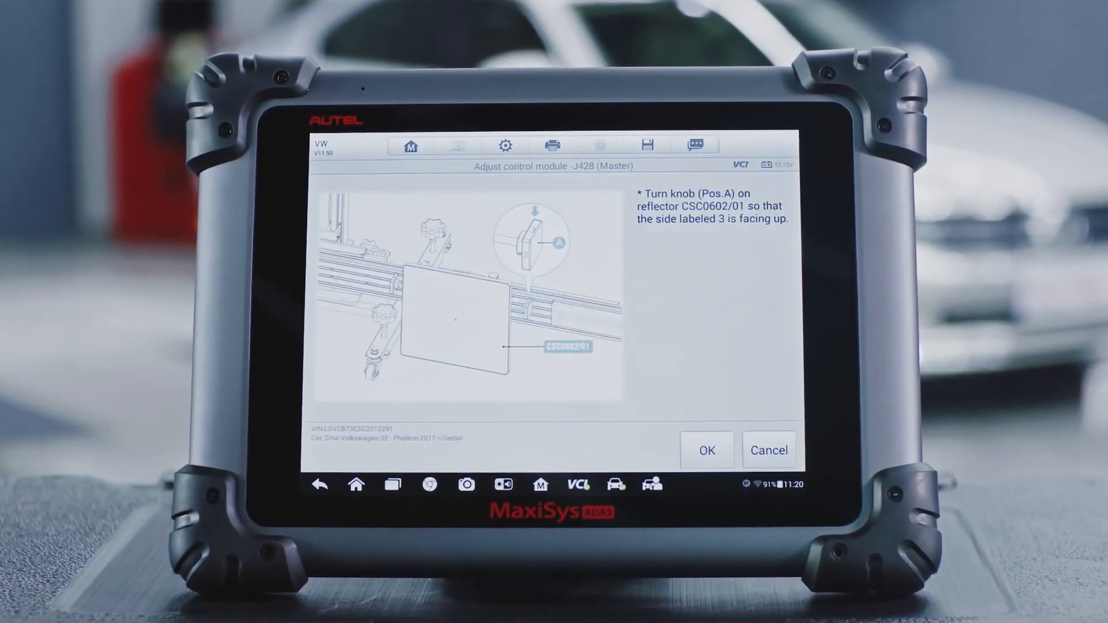
click(707, 450)
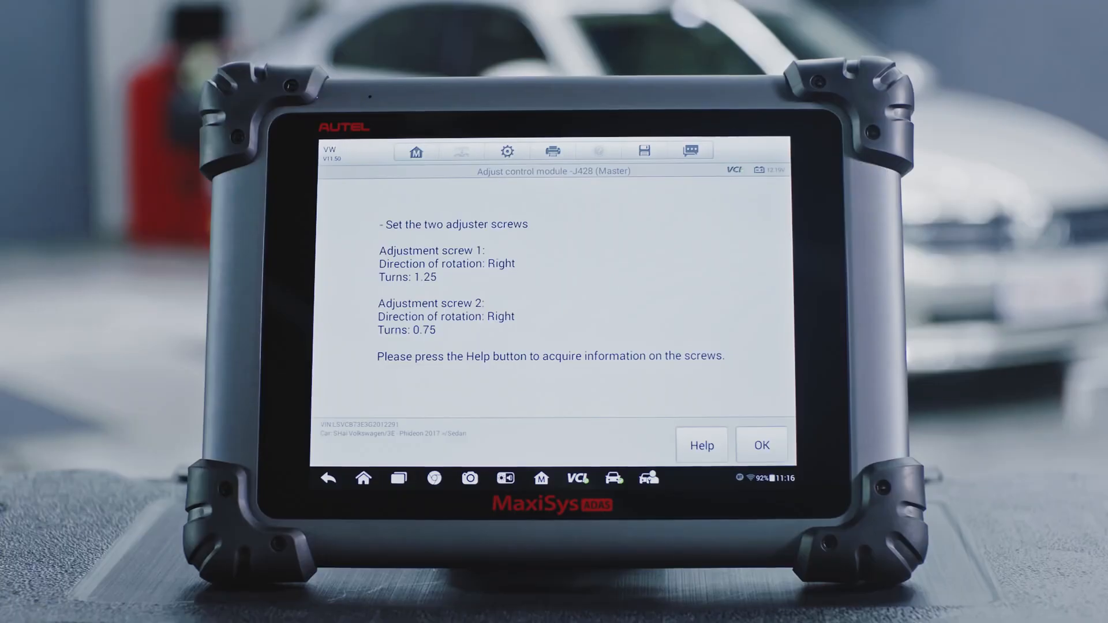
Confirm adjuster screws 1 and 2 are set, acknowledge J428 success, and proceed to J850
click(762, 445)
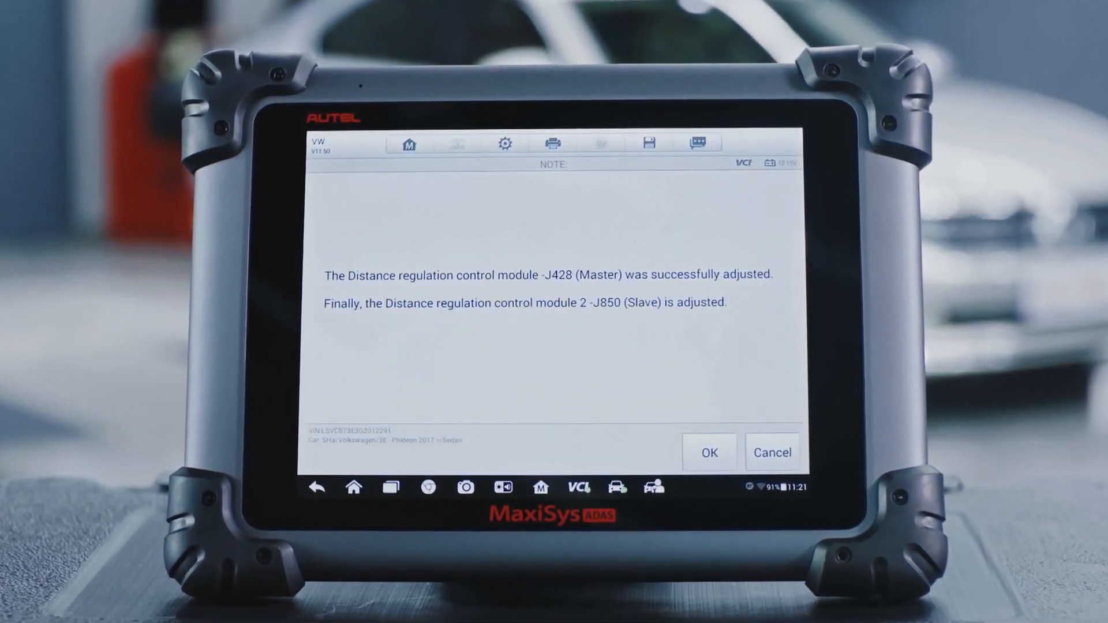
click(710, 453)
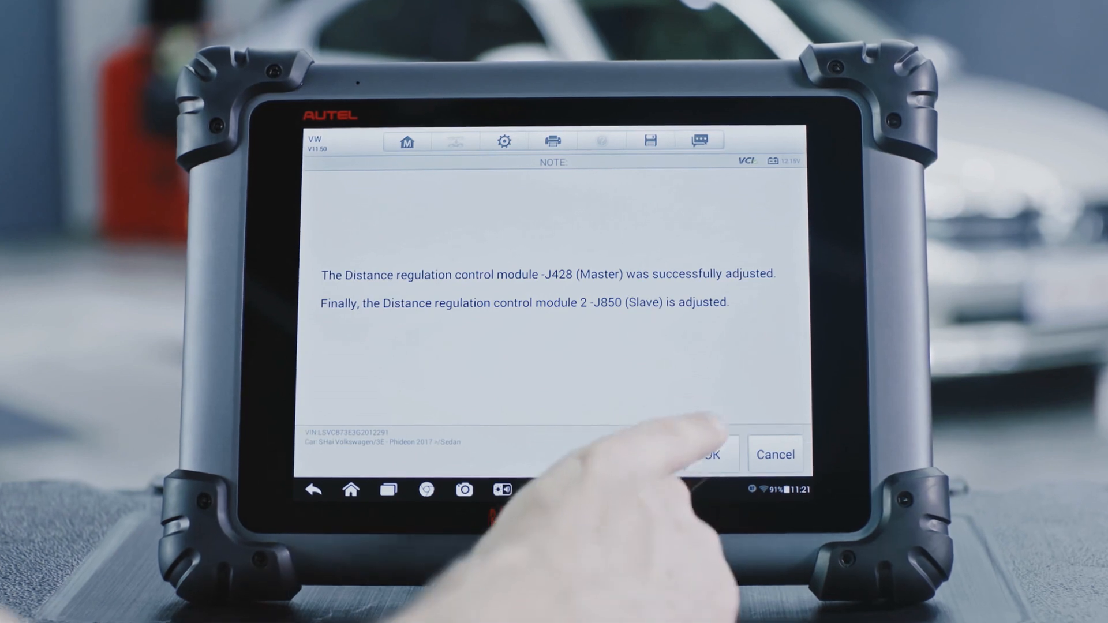
click(718, 454)
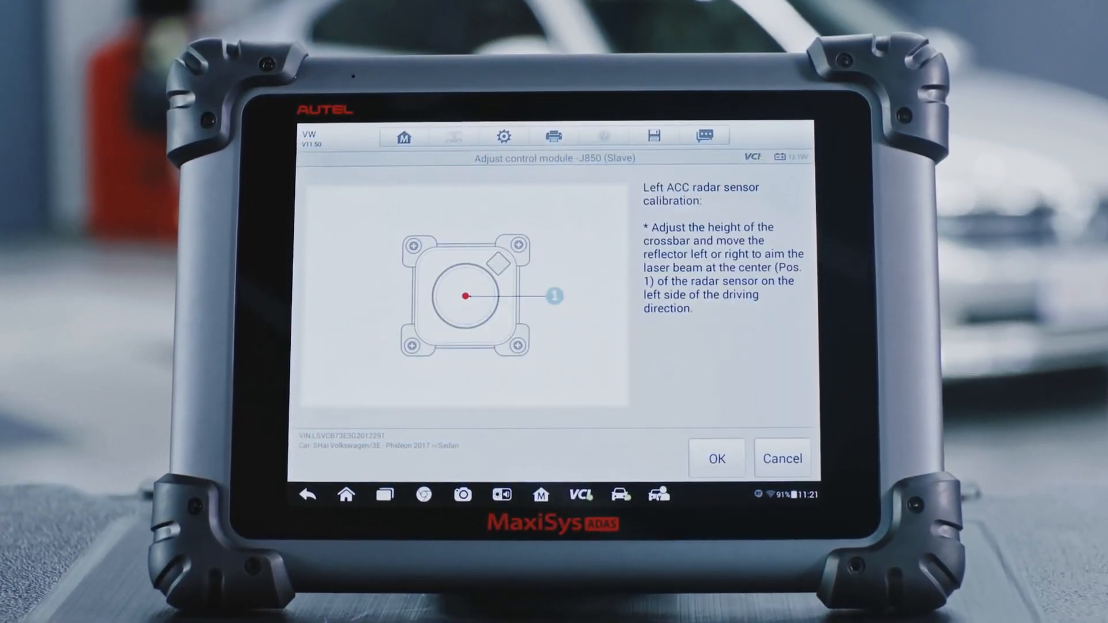
Confirm the laser is aimed at the left ACC radar sensor to begin J850 measurement
click(716, 458)
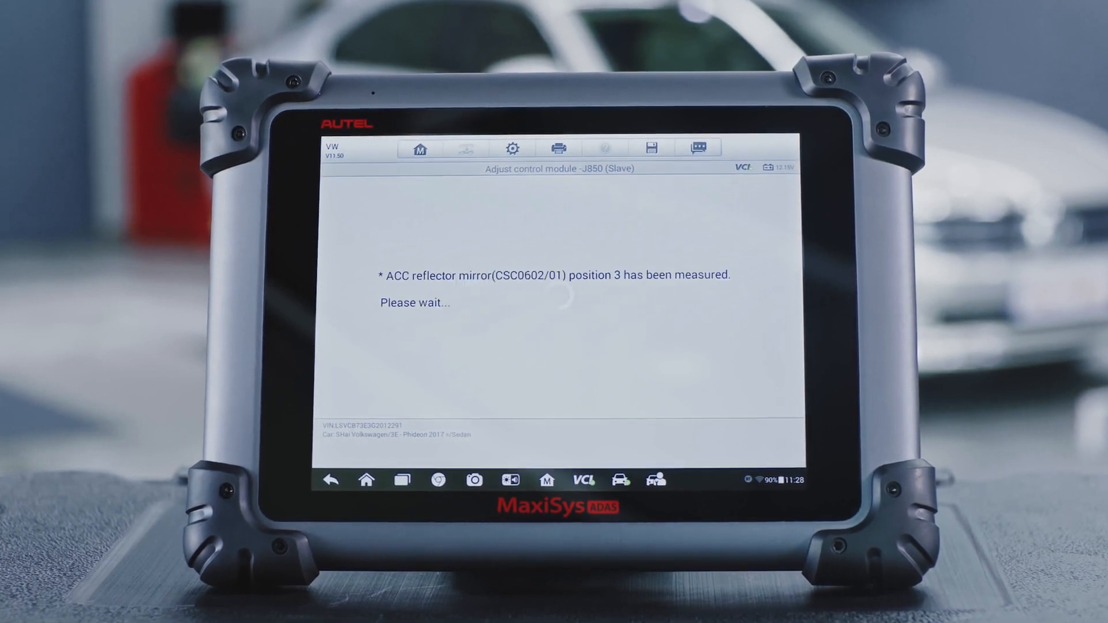